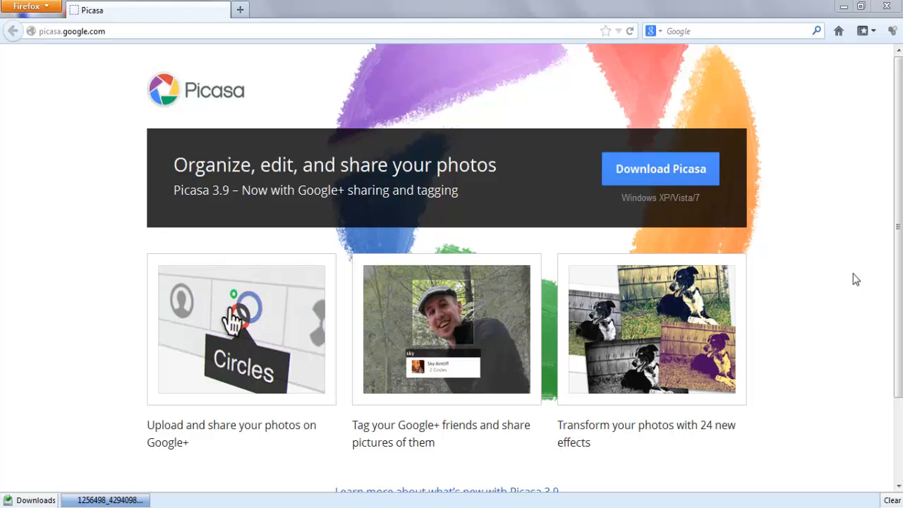
mouse_move(847, 239)
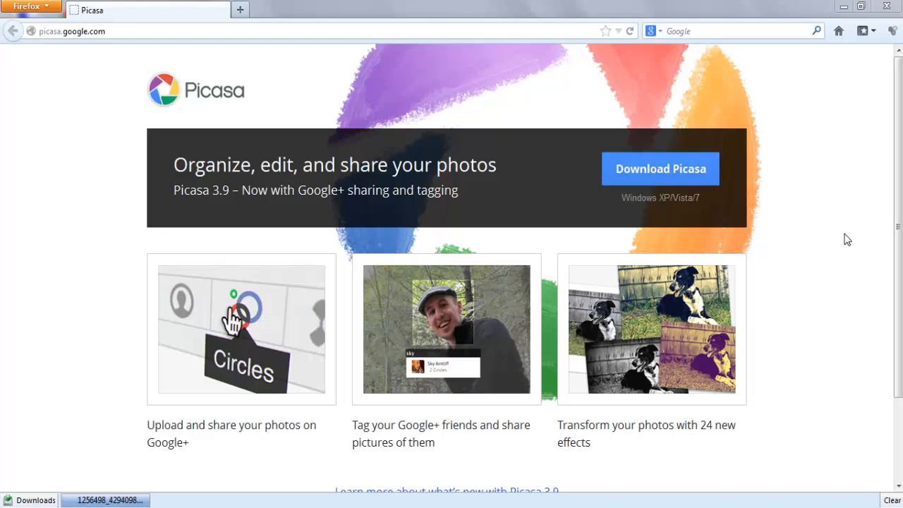
mouse_move(513, 342)
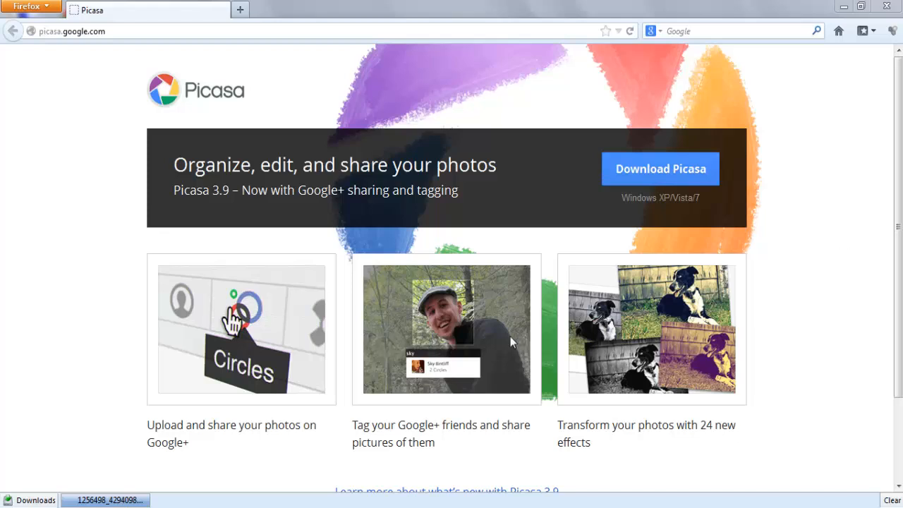
mouse_move(817, 6)
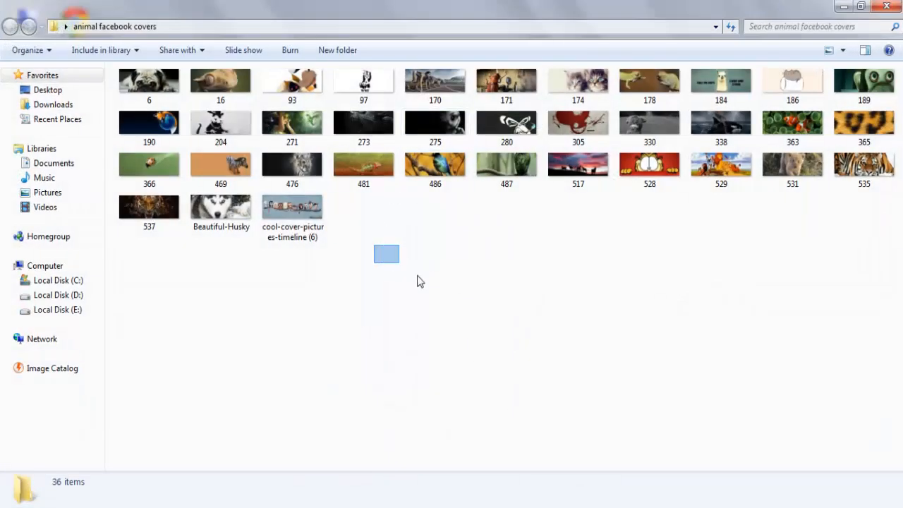
Step: Preview the pug cover image and send it to Picasa's full editor
click(149, 80)
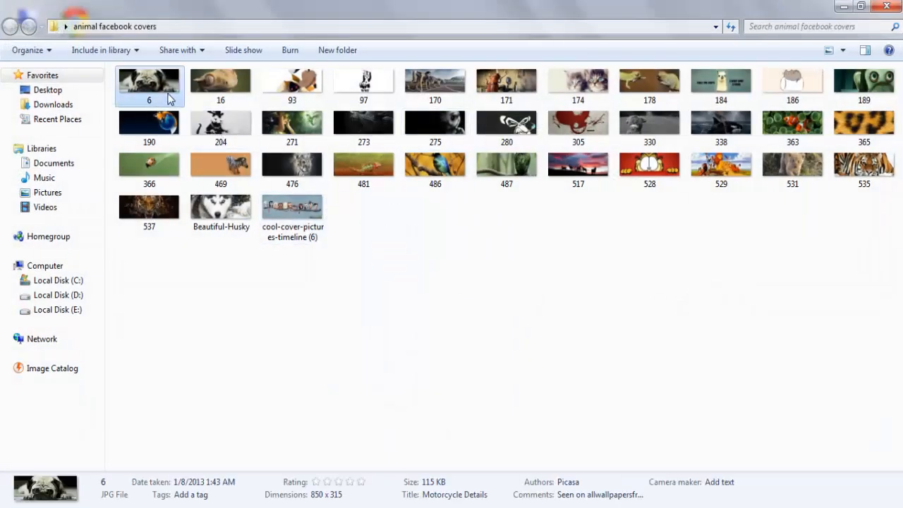
double_click(149, 80)
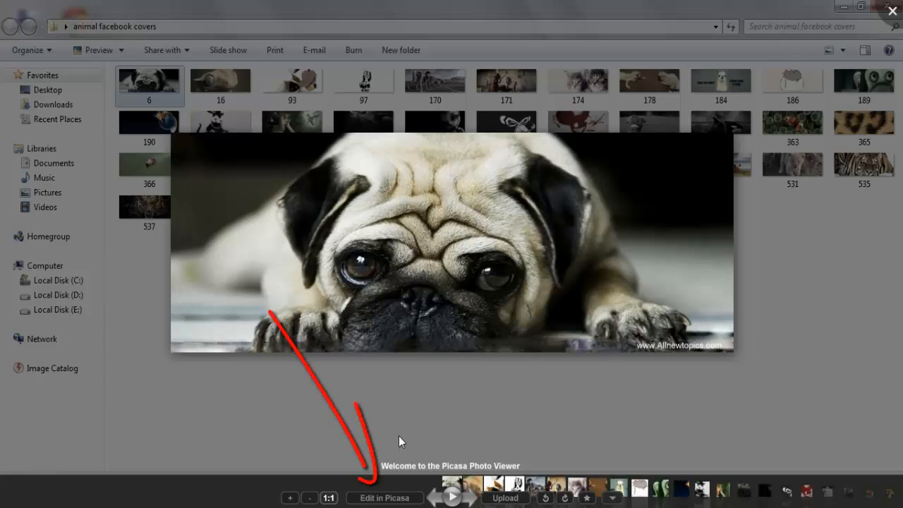
click(384, 498)
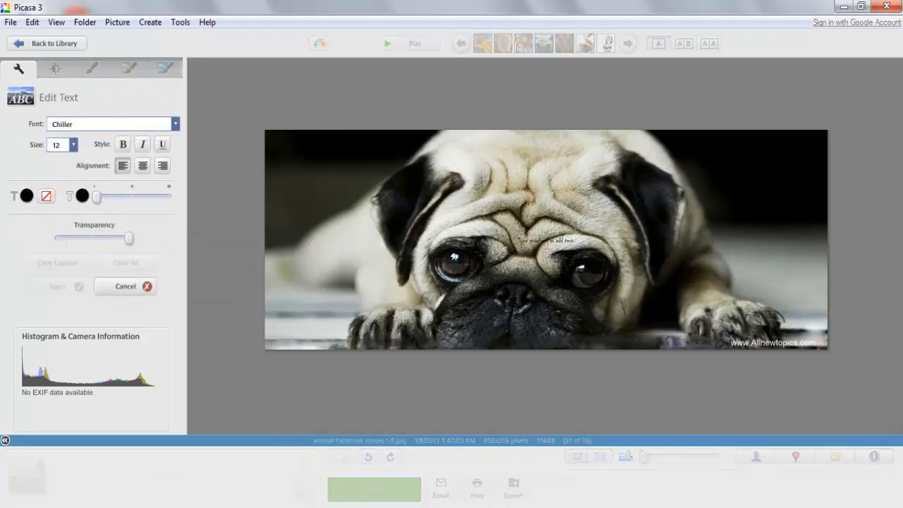
Step: Place the caption 'akash' on the pug photo, move it bottom-left and apply it
click(575, 230)
text(akash)
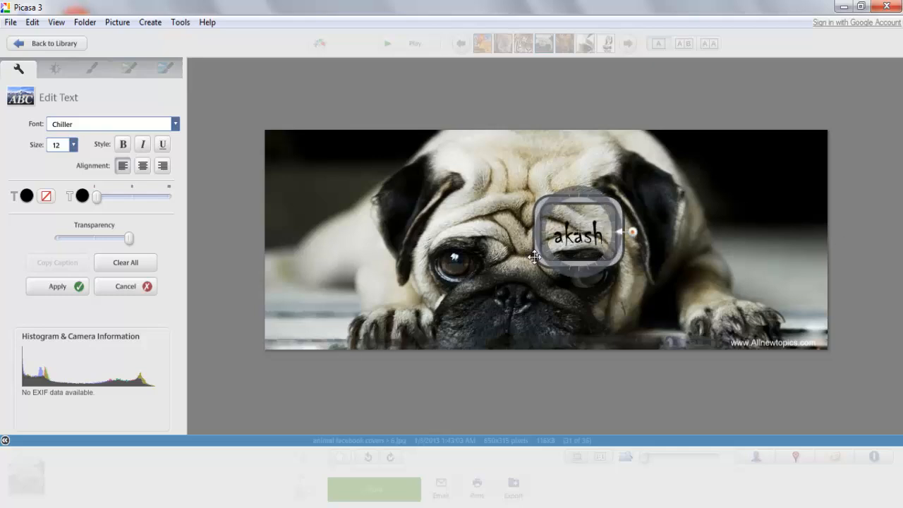
drag(575, 233, 293, 296)
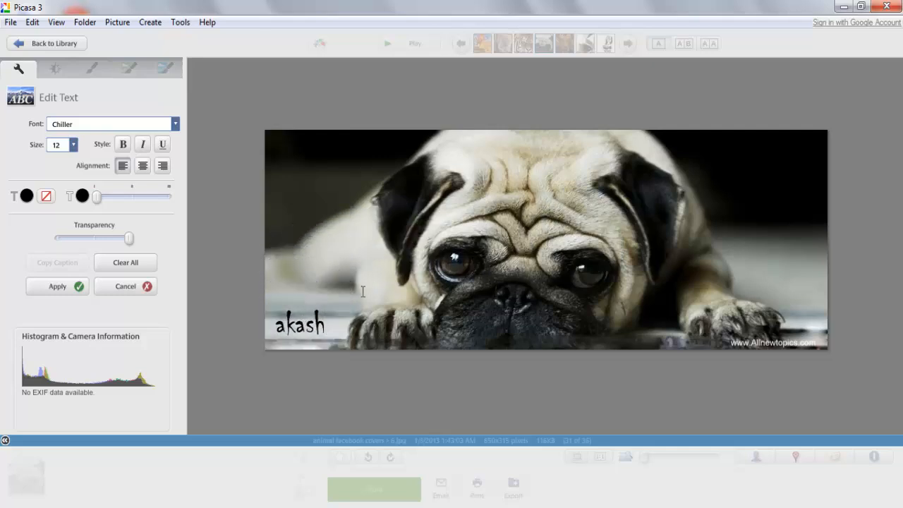
mouse_move(304, 284)
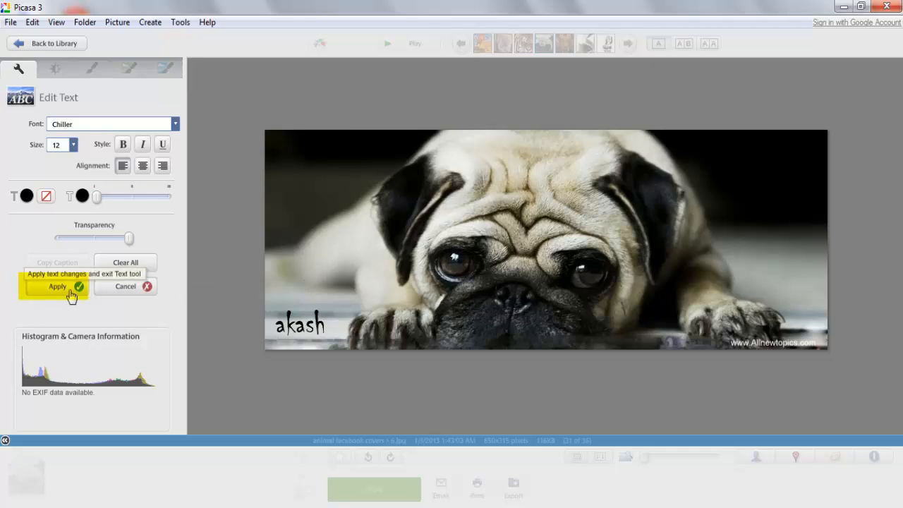
click(58, 286)
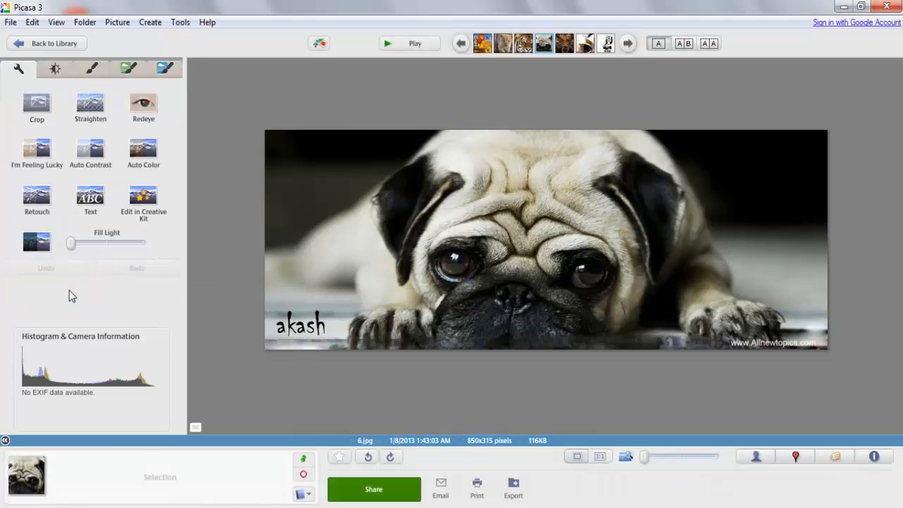
Step: Return to the library and copy the akash caption from the pug image via Edit > Copy Text
click(46, 43)
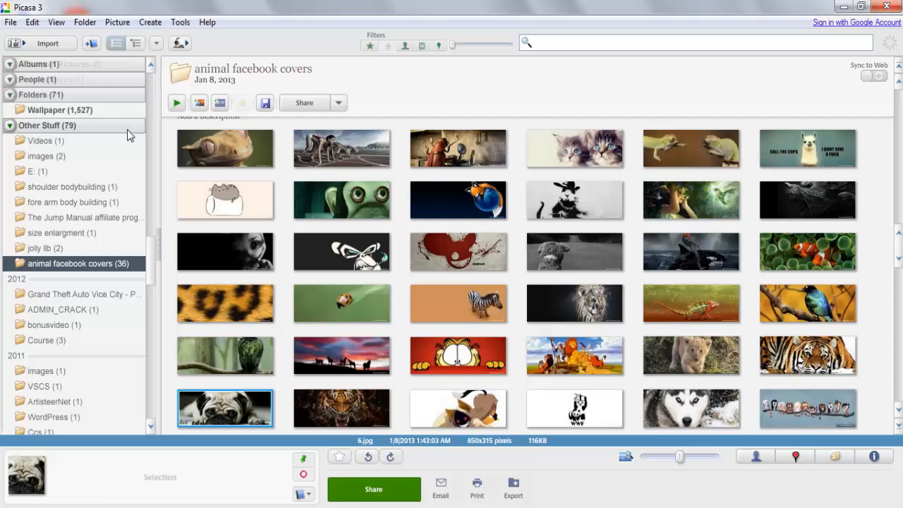
click(31, 22)
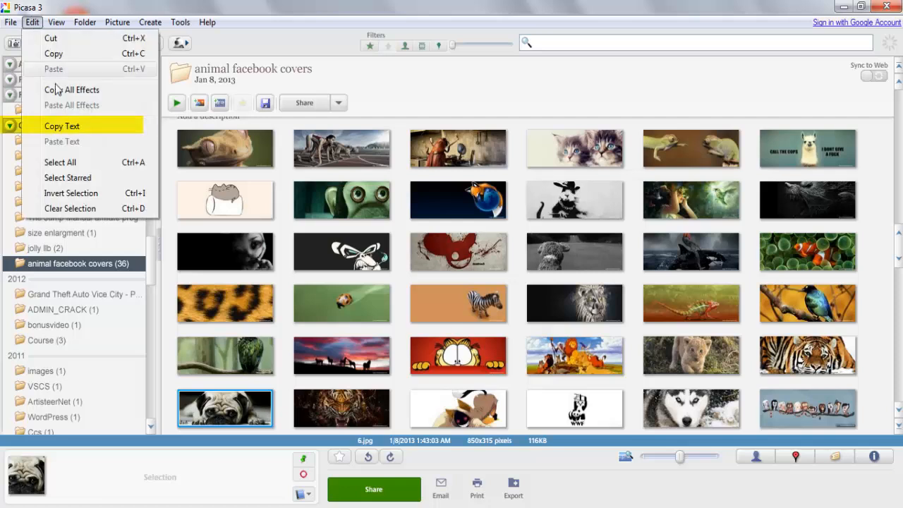
click(48, 125)
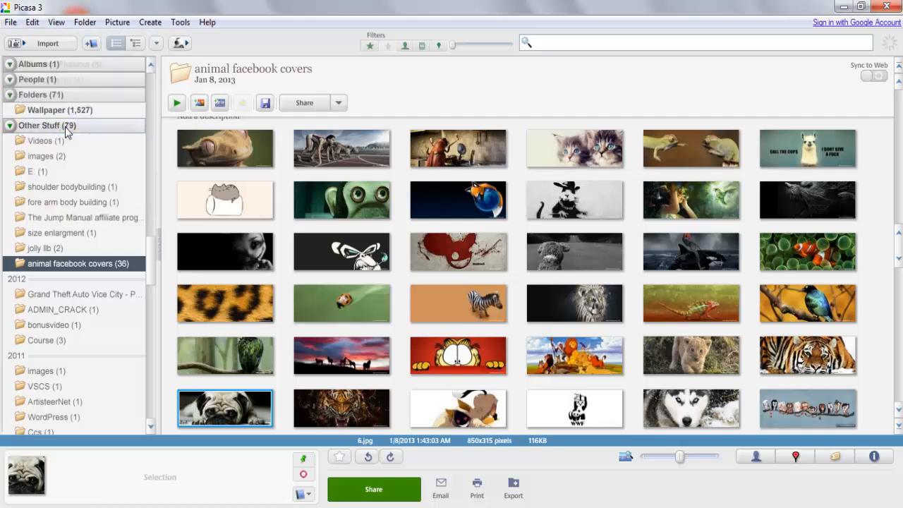
mouse_move(353, 293)
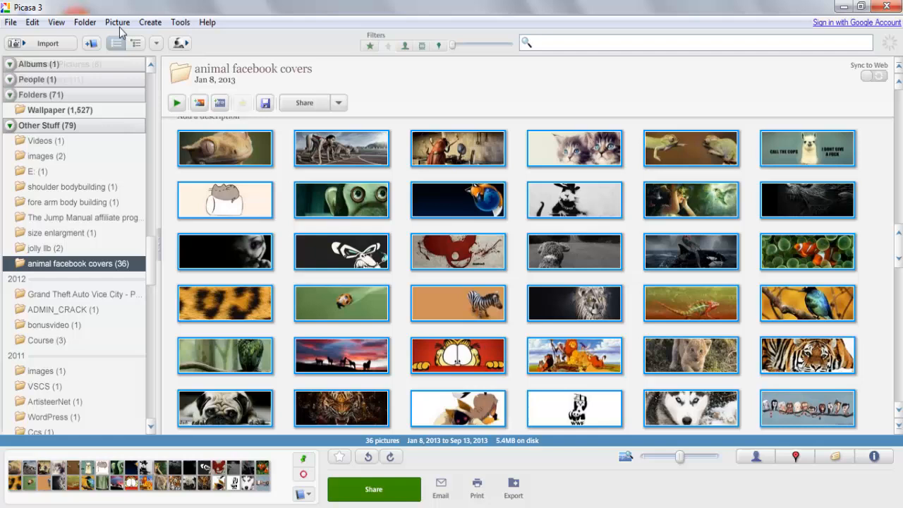
Step: Paste the akash caption onto all 36 covers and confirm saving them to disk
click(31, 21)
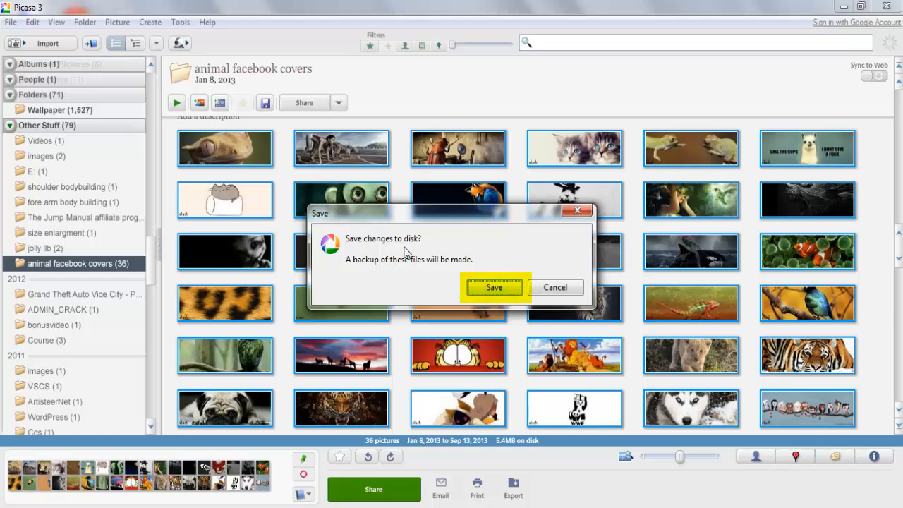
click(493, 287)
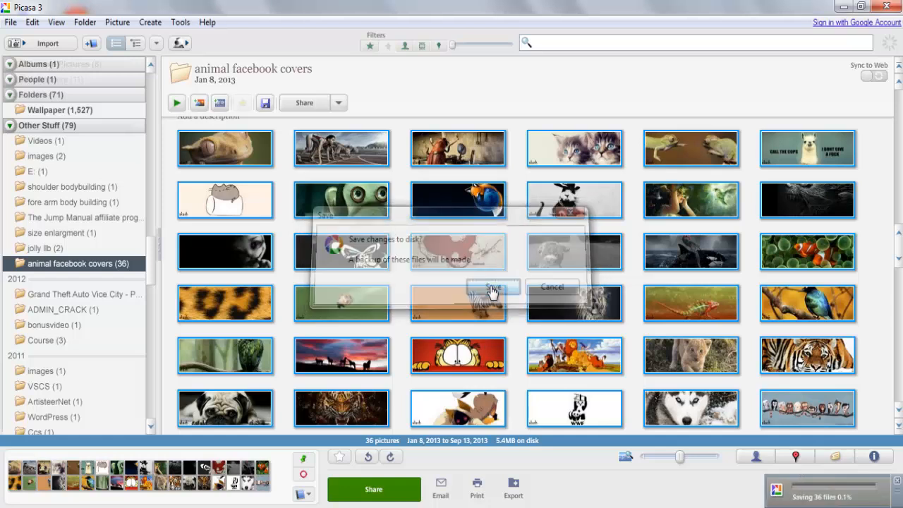
click(492, 288)
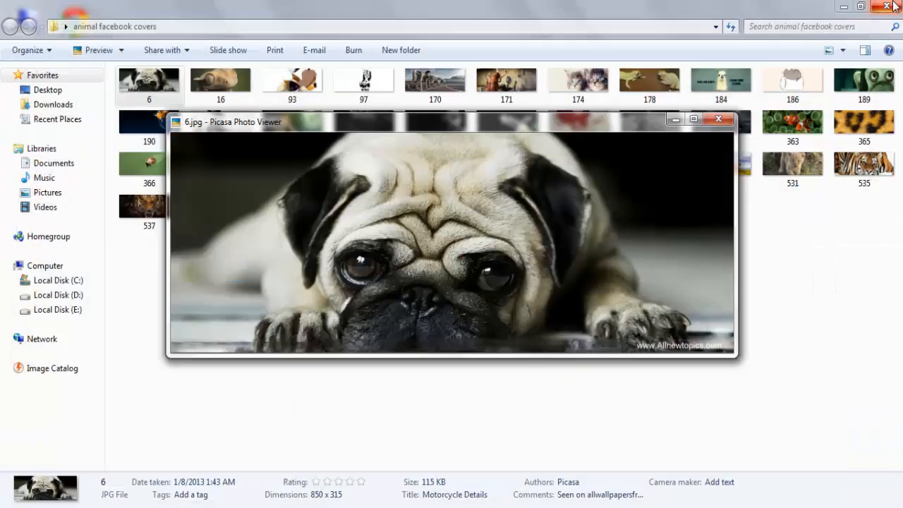
Step: Browse the saved covers in the photo viewer, checking the pug and llama show akash
click(717, 118)
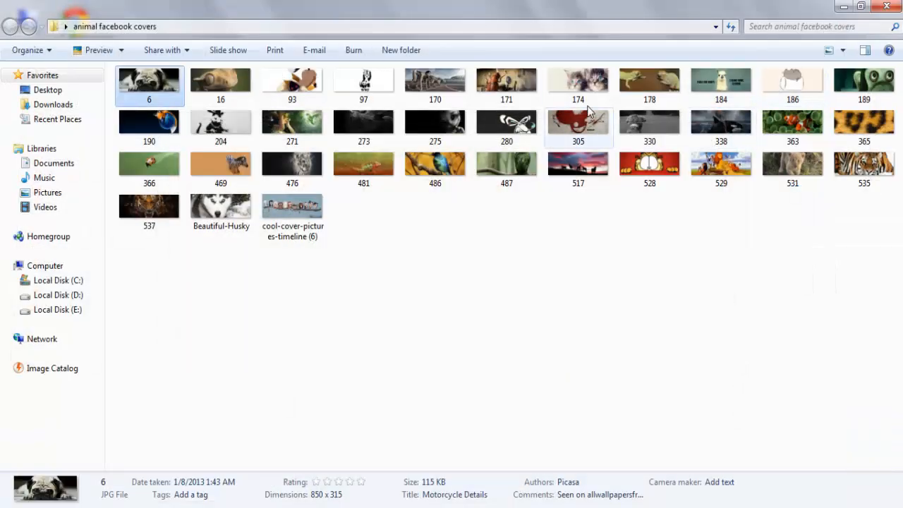
click(363, 79)
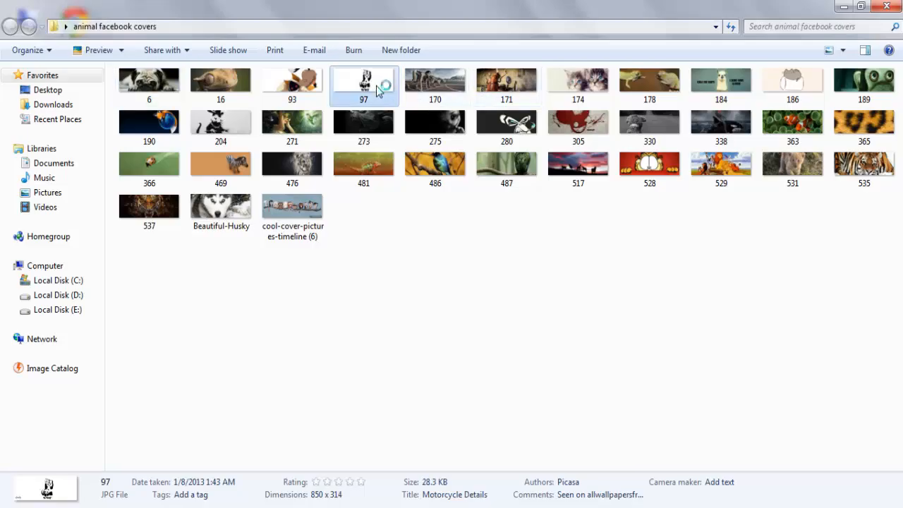
double_click(363, 79)
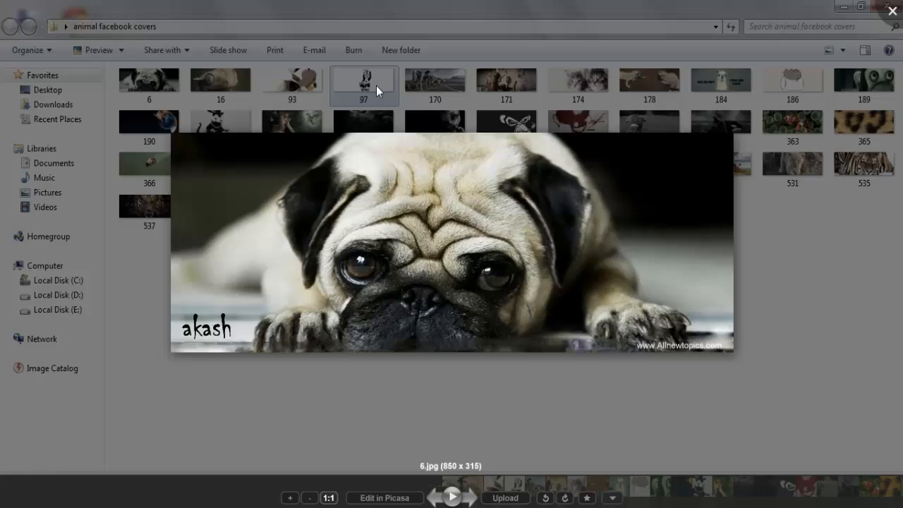
click(451, 496)
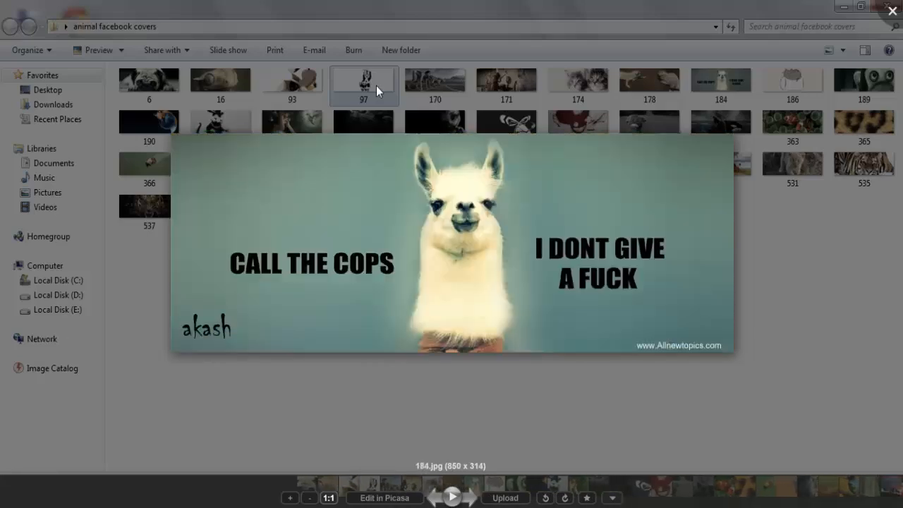